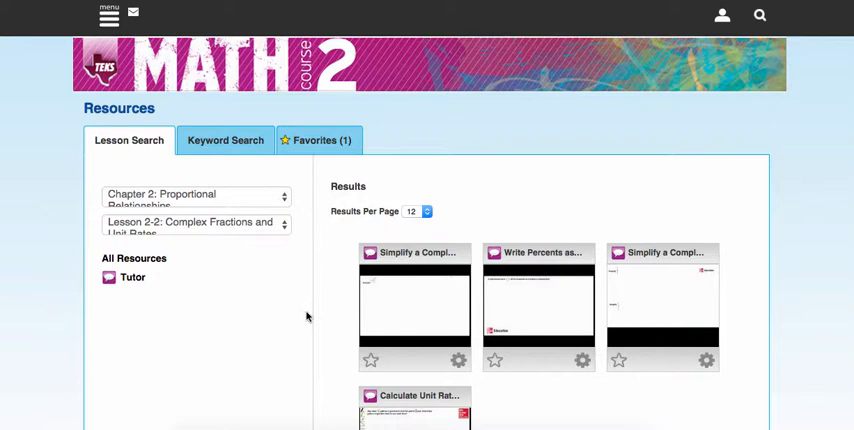
Submit the quiz for grading, confirming the unanswered-questions alert with OK
scroll(down, 3)
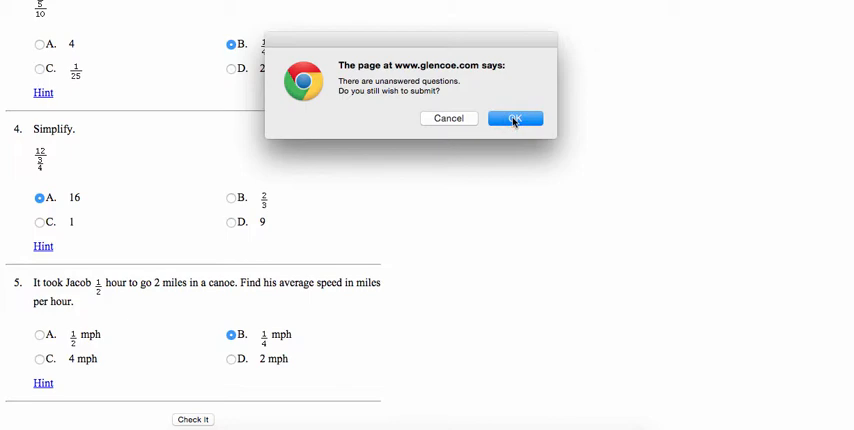
click(515, 118)
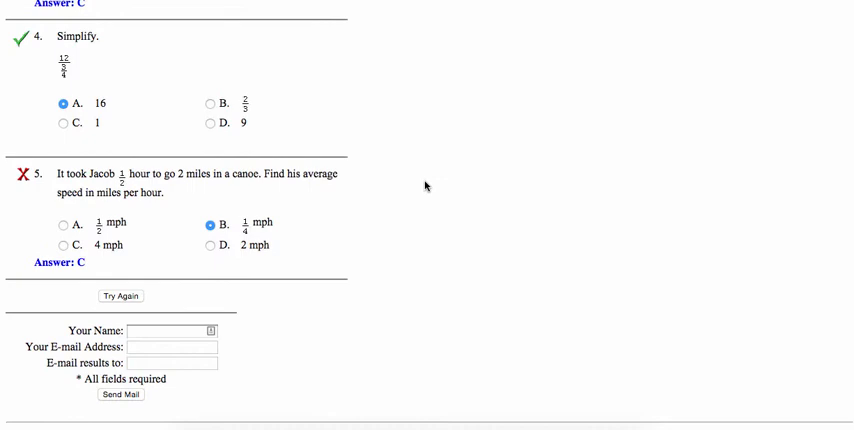